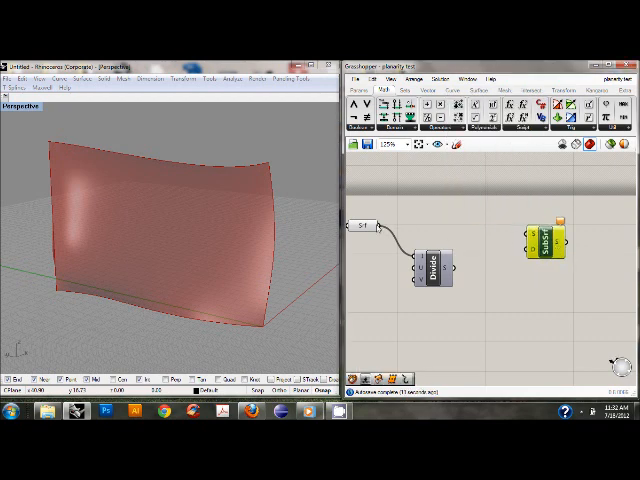
Wire Divide Domain² into SubSrf to split the surface into panels.
left_click_drag(461, 260, 527, 235)
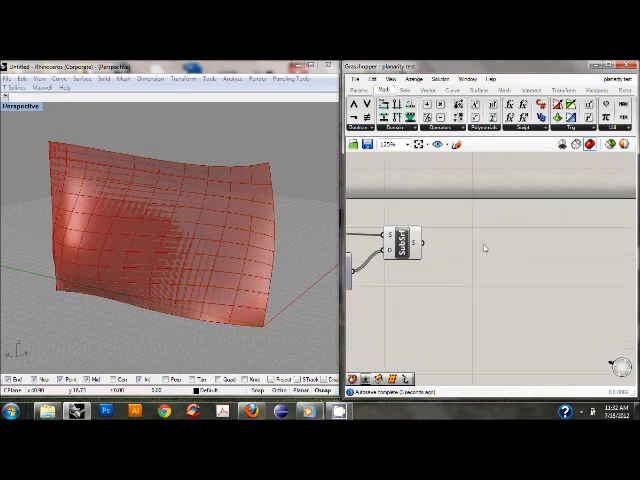
left_click(474, 104)
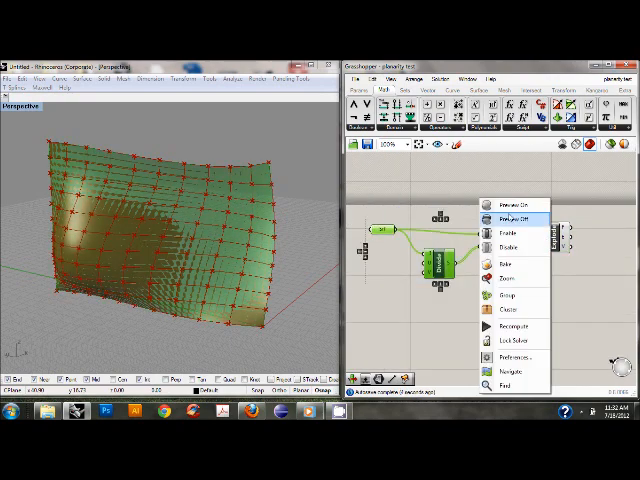
Turn off SubSrf preview so only the panel corner points show.
left_click(510, 218)
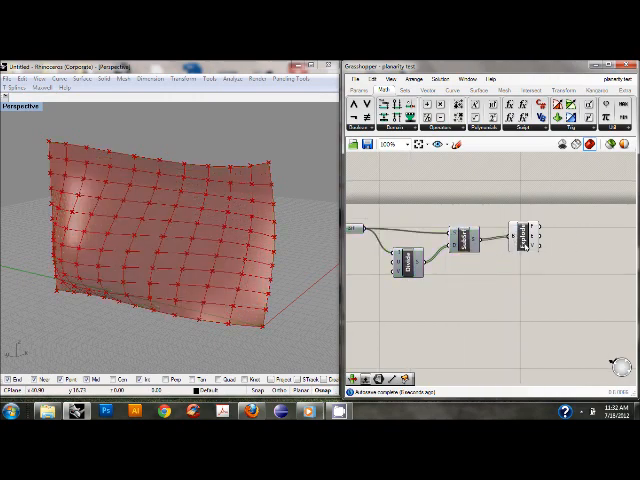
left_click(515, 240)
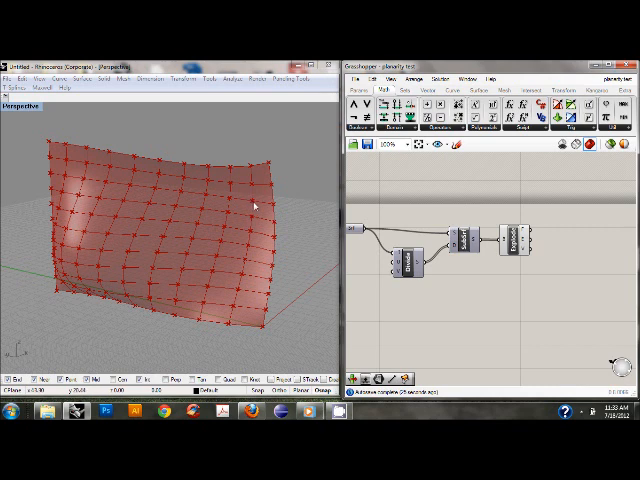
mouse_move(250, 205)
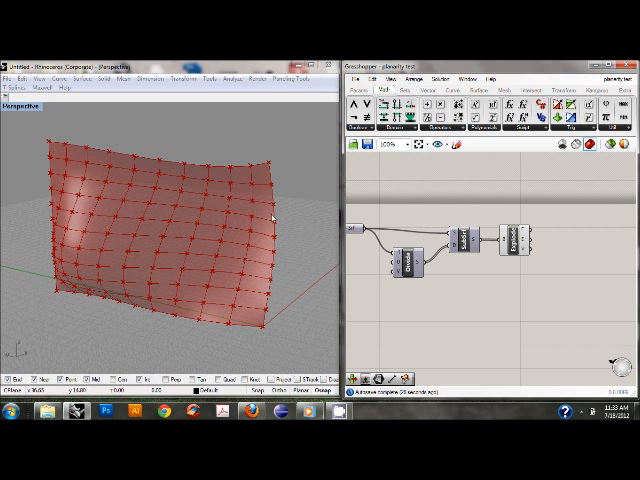
mouse_move(570, 268)
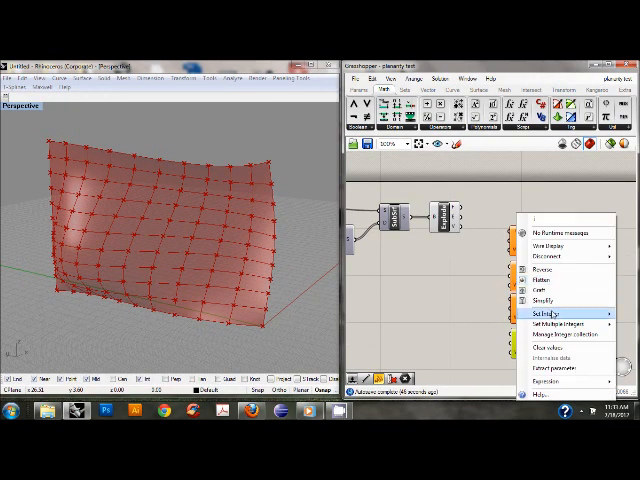
Give the List Item index input a fixed integer value.
left_click(556, 315)
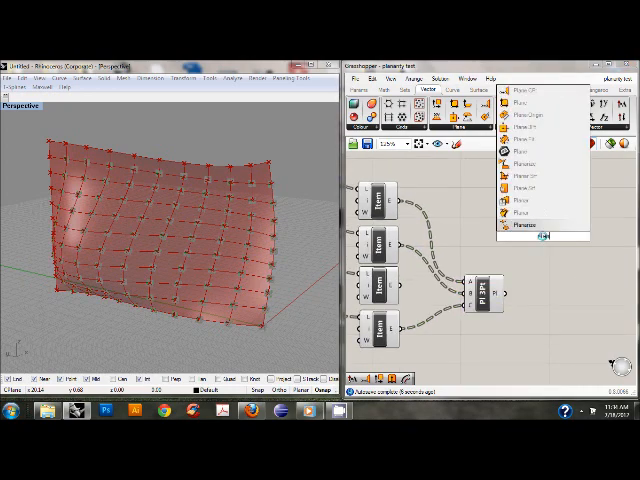
Add a plane component from the canvas search results.
left_click(547, 237)
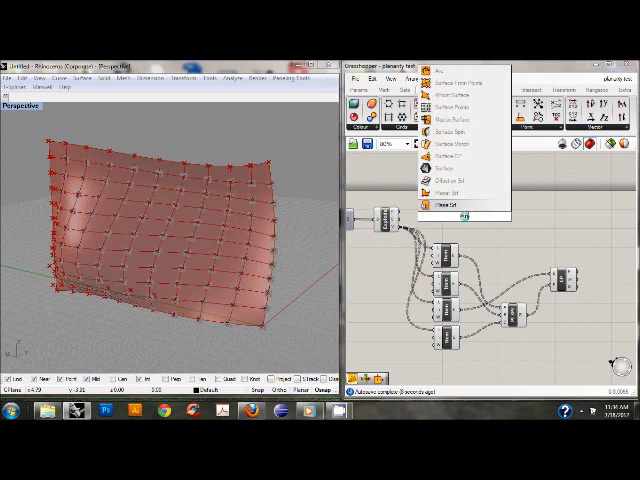
left_click(452, 217)
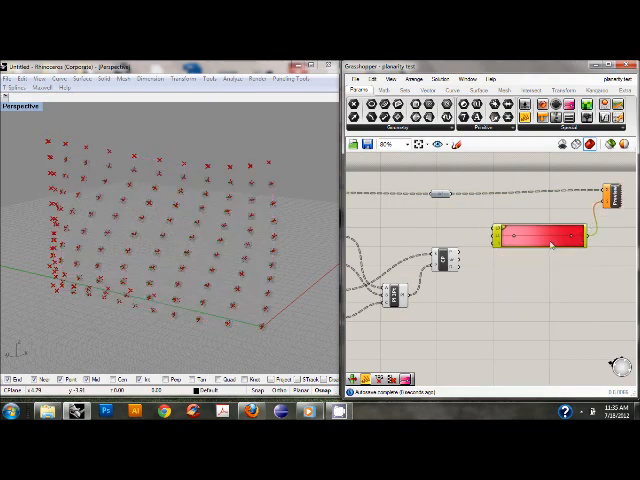
Apply the green-yellow-red preset to the Gradient component.
right_click(545, 238)
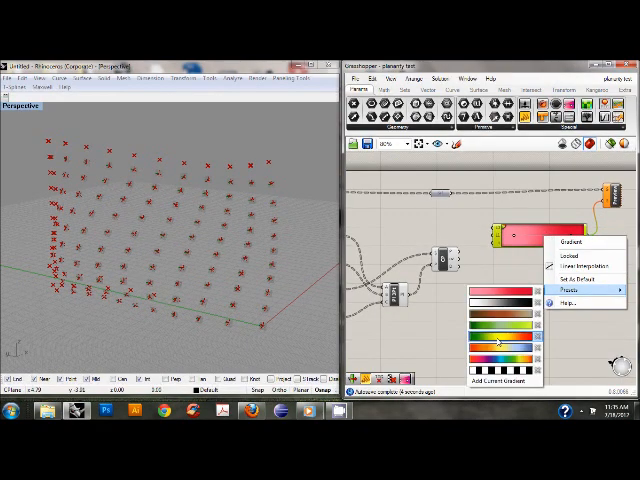
left_click(498, 342)
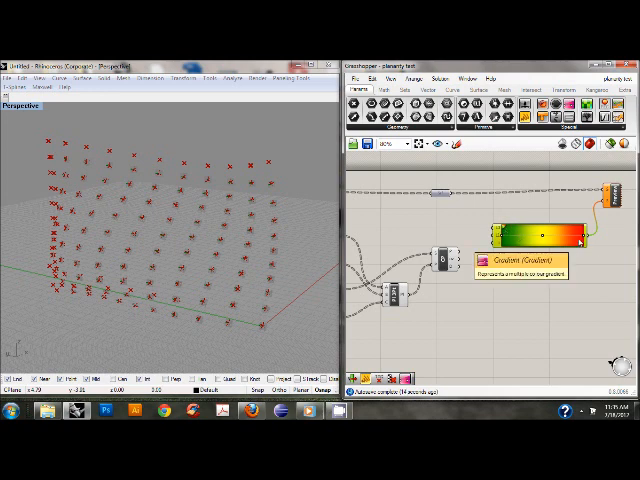
mouse_move(538, 250)
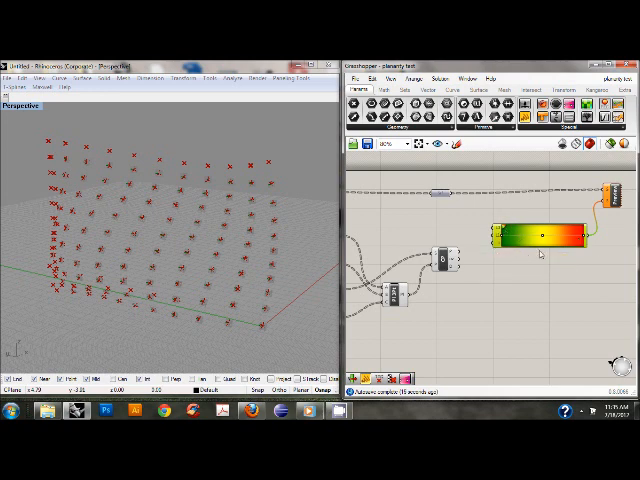
mouse_move(491, 283)
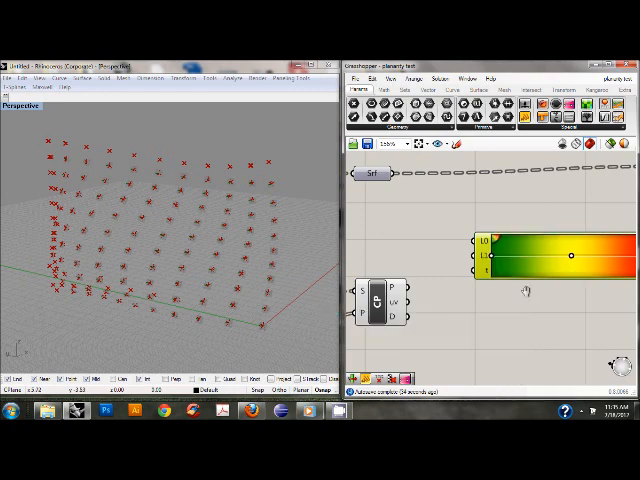
Open a context menu on the gradient-to-Custom Preview wiring.
right_click(525, 274)
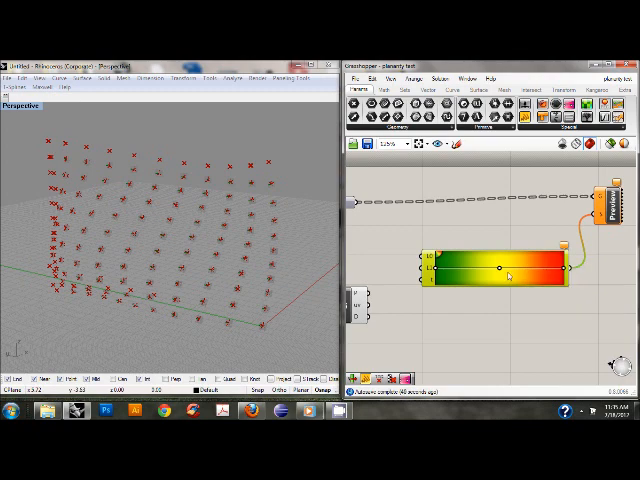
Open the Gradient Editor and select the red end grip.
double_click(490, 273)
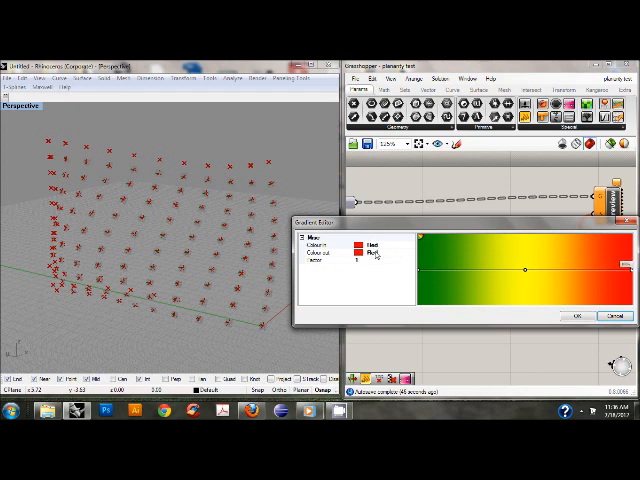
left_click(320, 244)
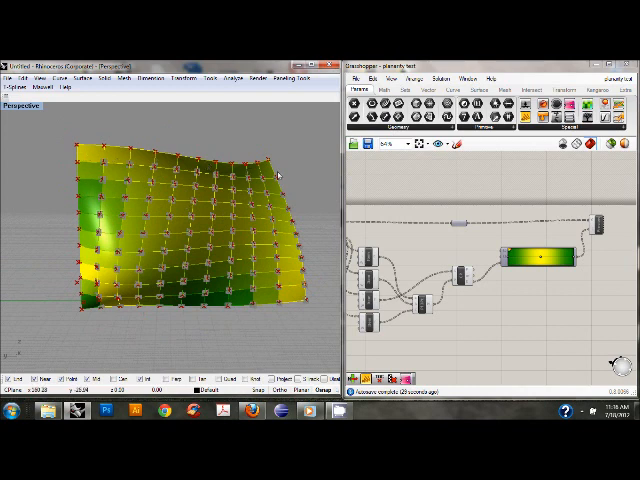
mouse_move(268, 262)
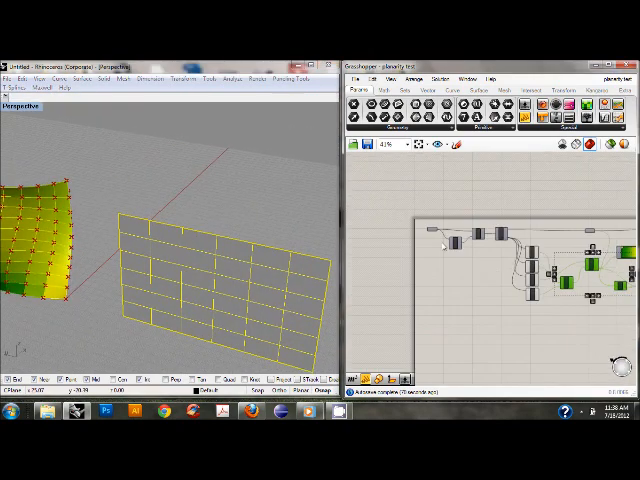
Assign multiple surfaces to the Srf parameter via Set Multiple Surfaces.
right_click(467, 243)
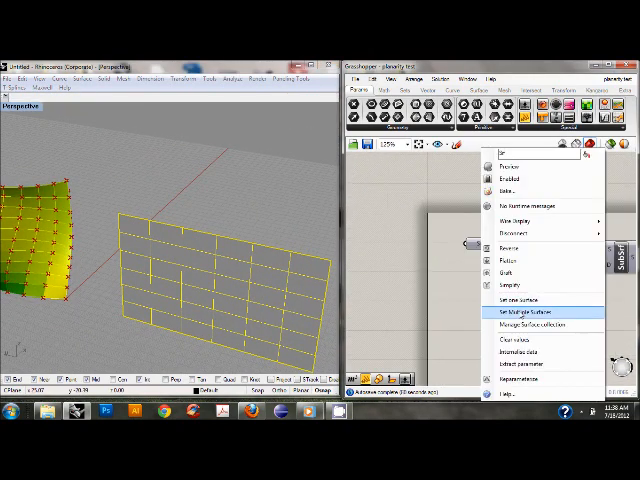
left_click(525, 315)
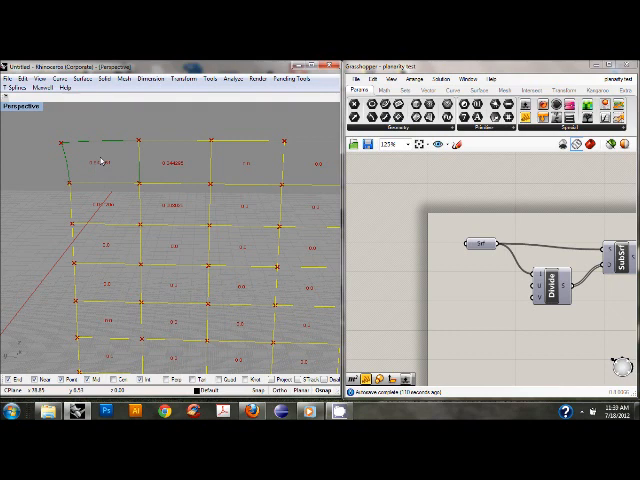
mouse_move(147, 170)
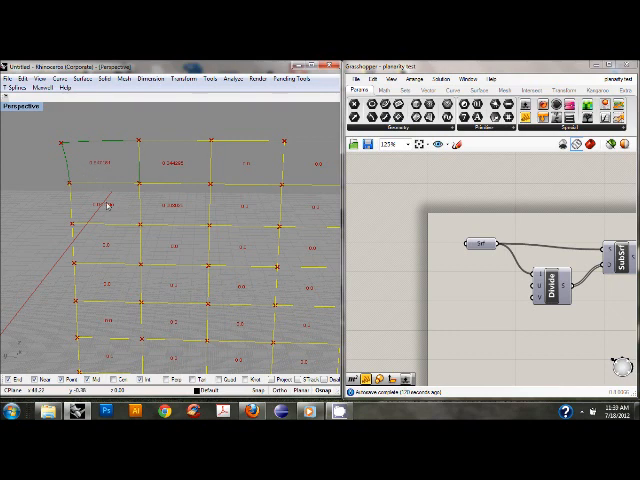
mouse_move(197, 195)
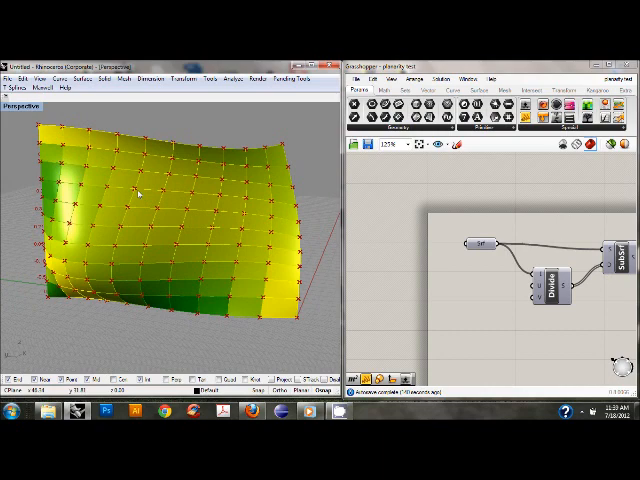
mouse_move(136, 243)
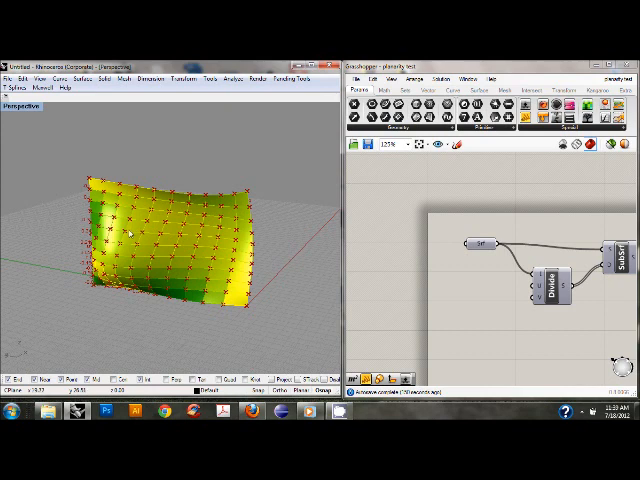
mouse_move(129, 232)
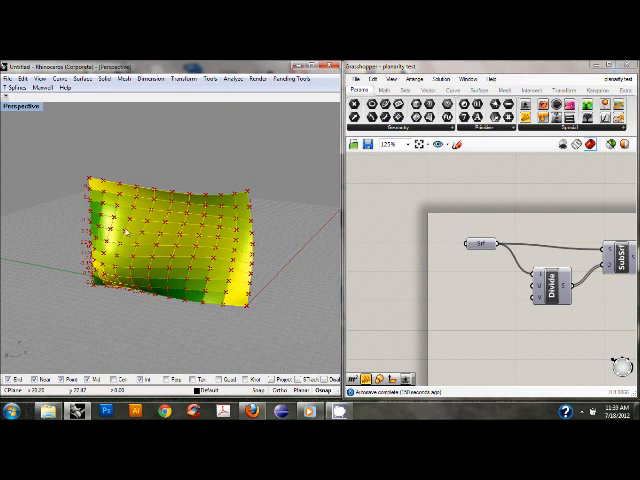